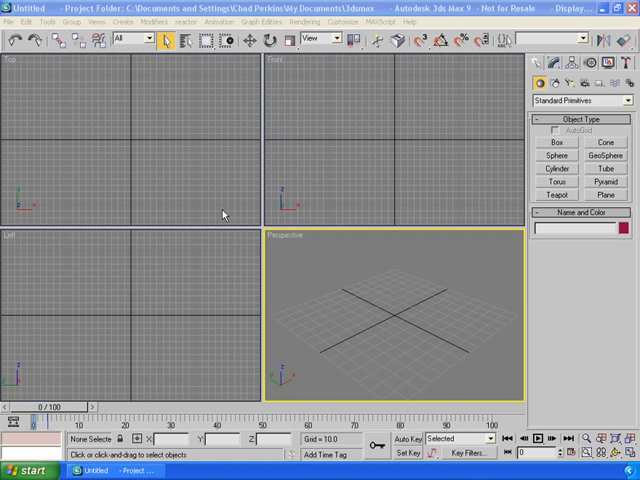
Open robot.max from the chapter03 folder via File > Open
left_click(12, 20)
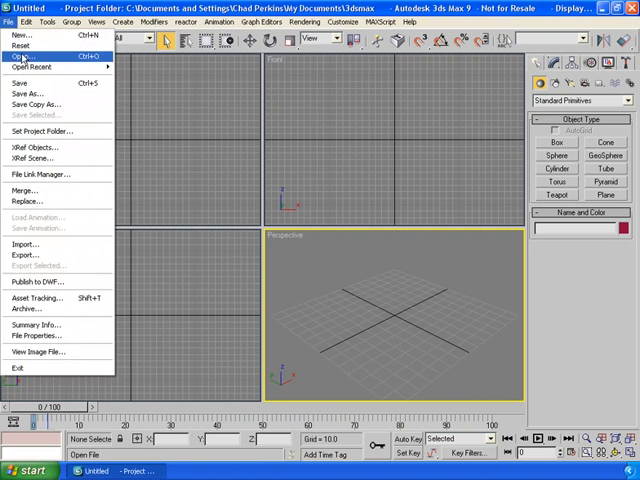
left_click(20, 62)
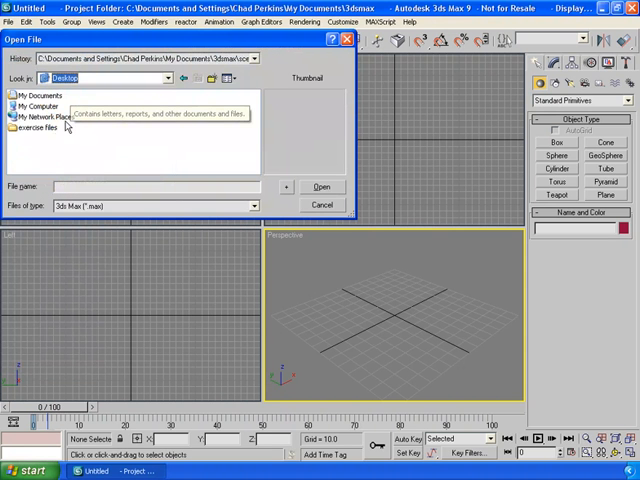
double_click(40, 128)
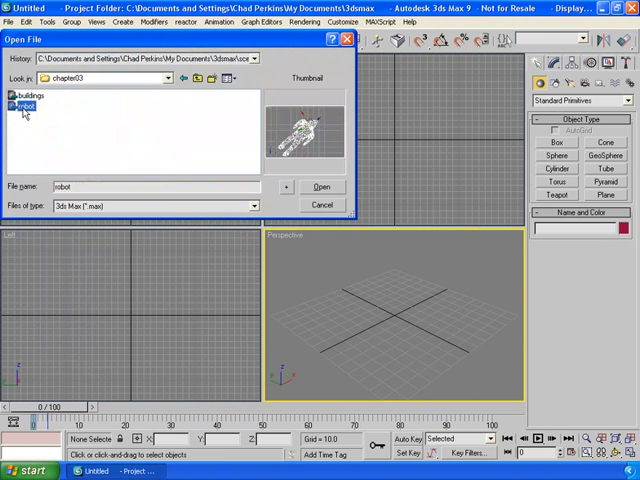
left_click(322, 188)
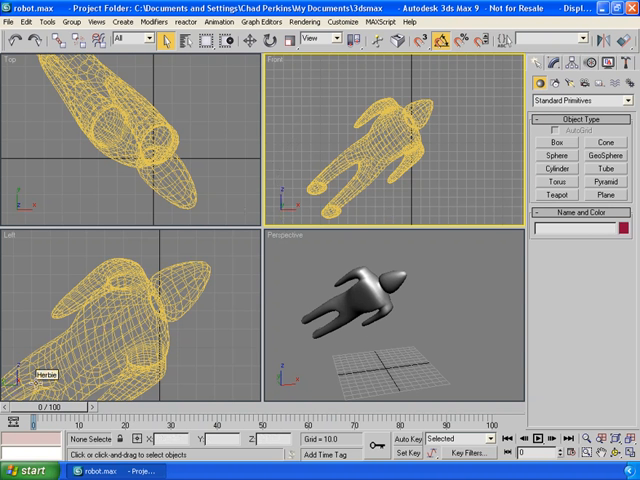
mouse_move(296, 364)
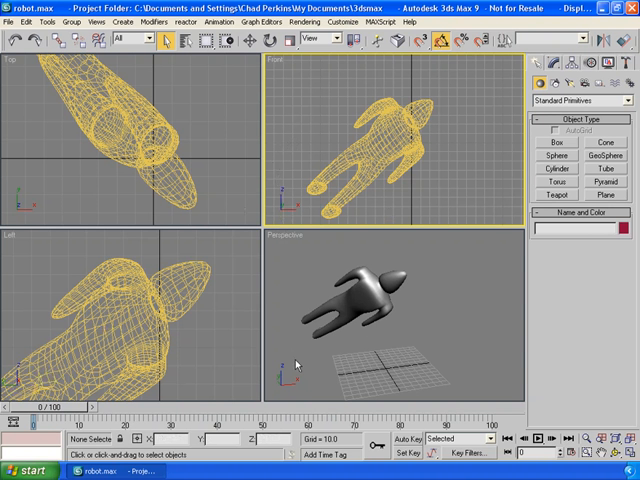
mouse_move(384, 356)
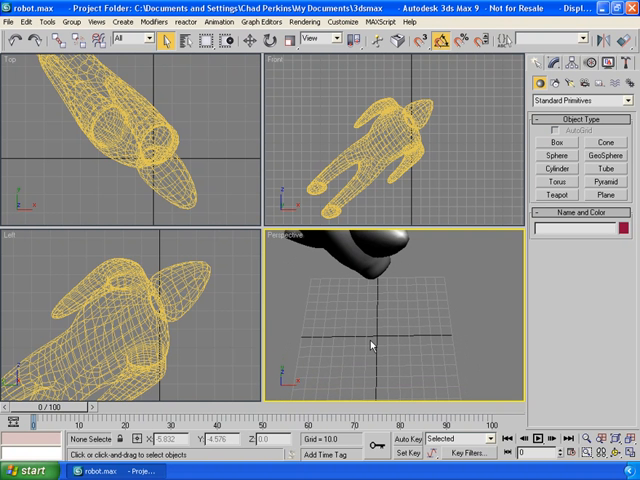
mouse_move(372, 332)
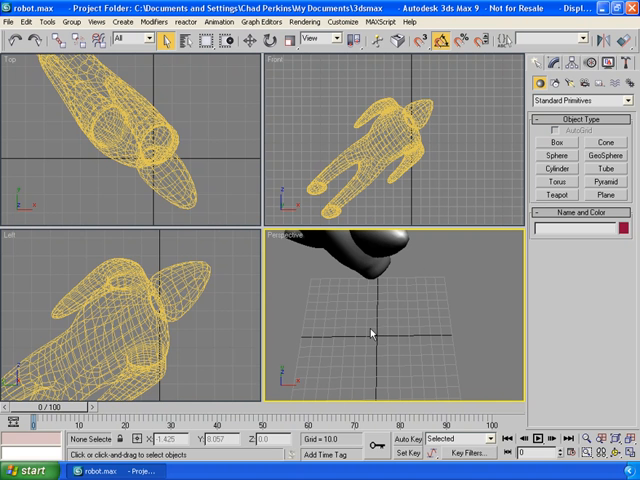
mouse_move(378, 288)
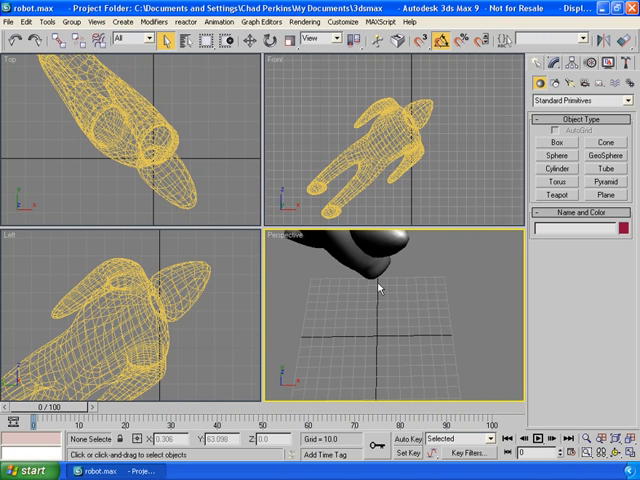
mouse_move(376, 338)
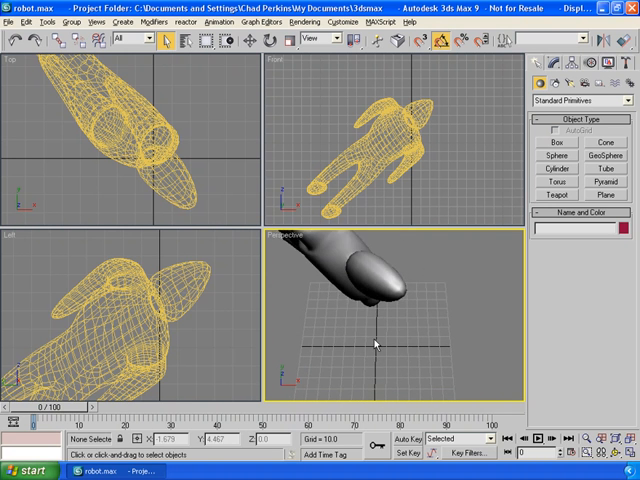
Zoom the Perspective view in close on the robot's body
left_click_drag(376, 344, 278, 378)
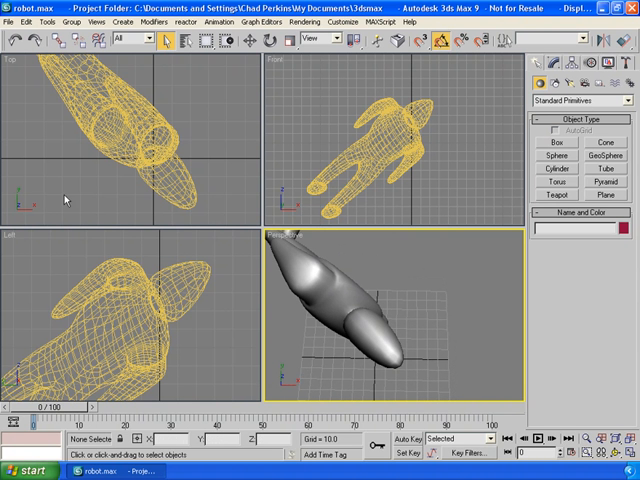
mouse_move(28, 344)
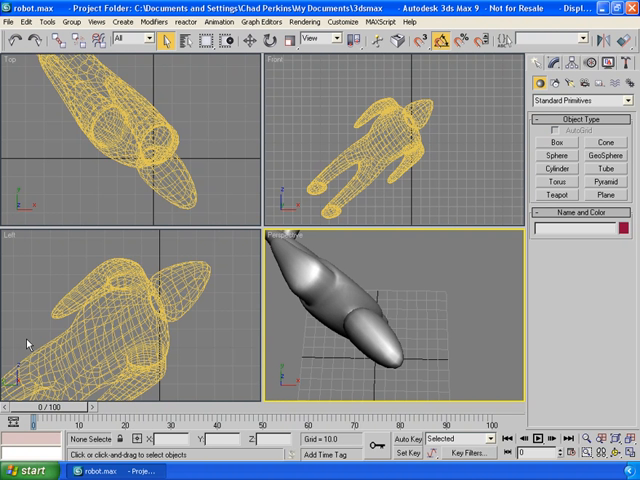
mouse_move(336, 344)
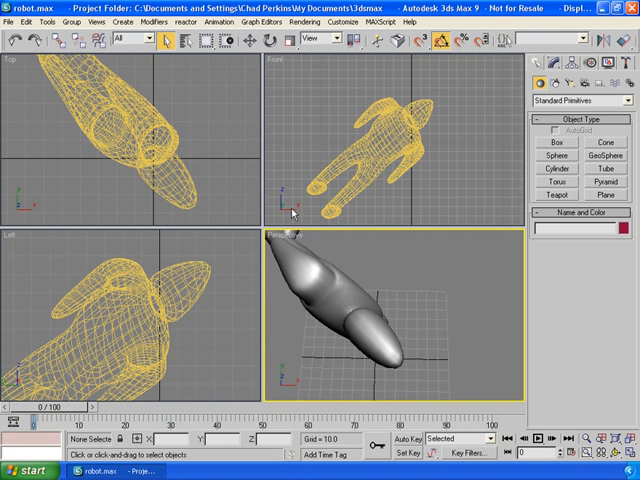
mouse_move(278, 220)
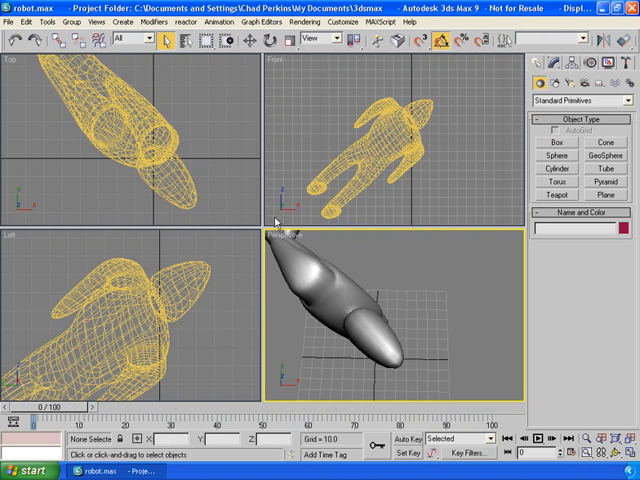
mouse_move(282, 220)
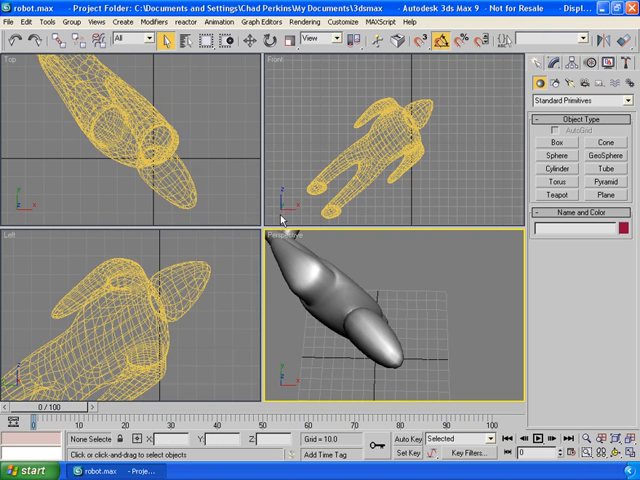
mouse_move(284, 208)
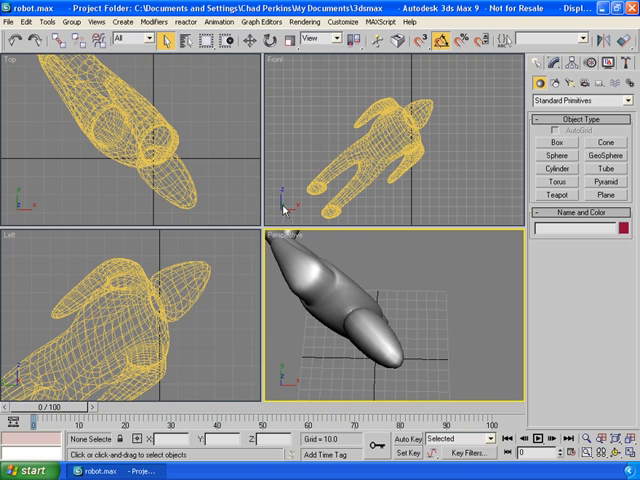
mouse_move(280, 216)
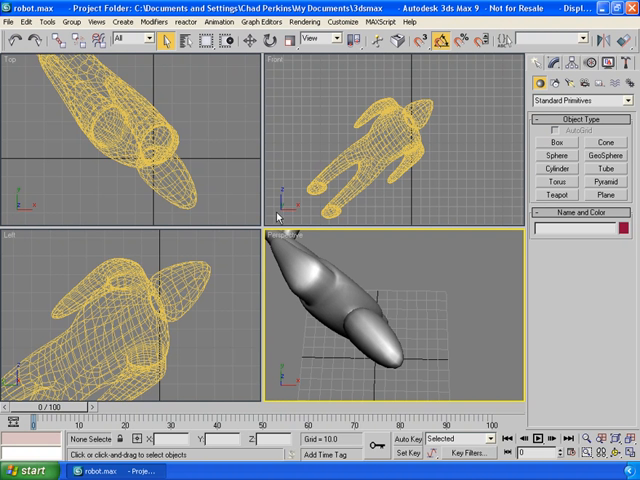
mouse_move(282, 158)
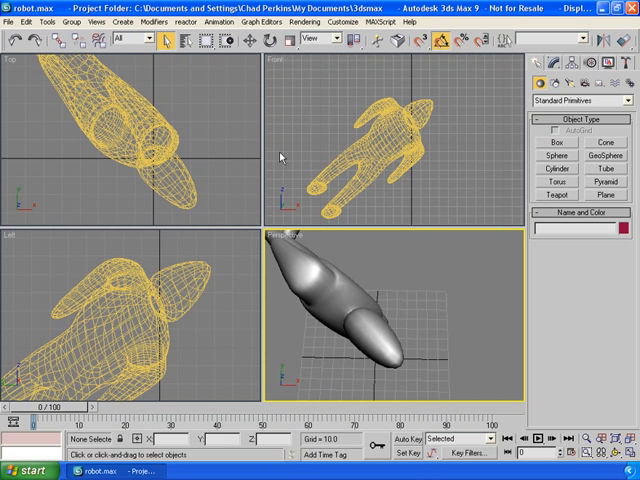
mouse_move(330, 272)
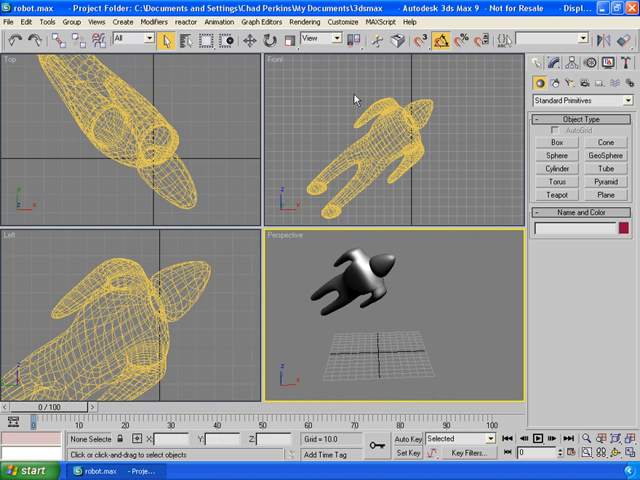
mouse_move(330, 40)
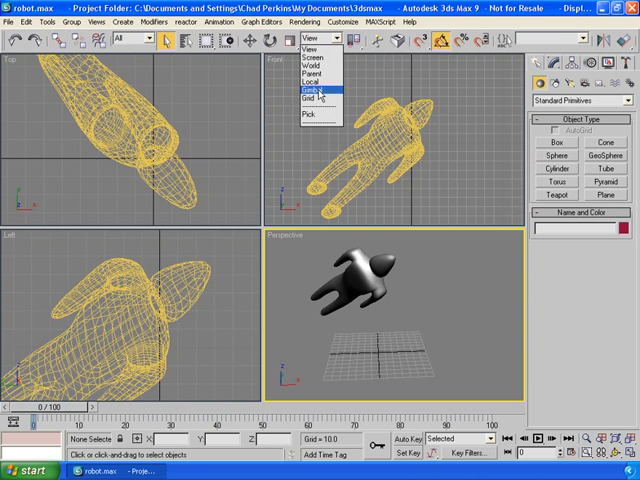
mouse_move(314, 70)
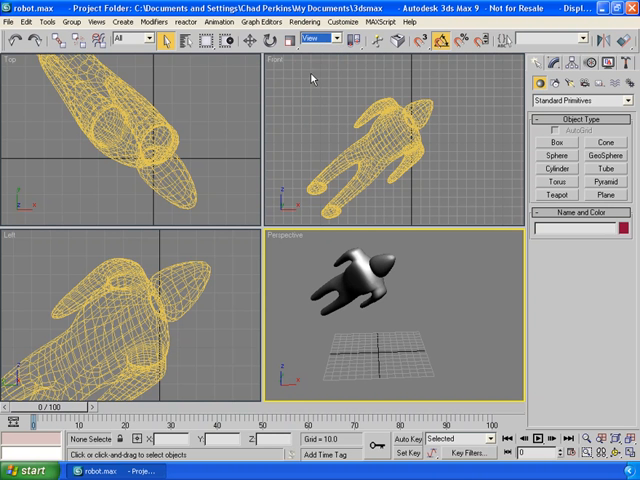
Activate the Select and Move tool on the main toolbar
left_click(356, 290)
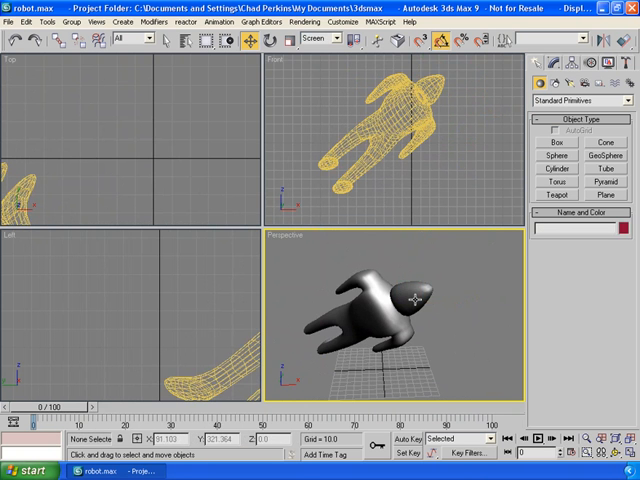
Select the Herbie robot so its Move gizmo appears in the viewports
left_click(404, 320)
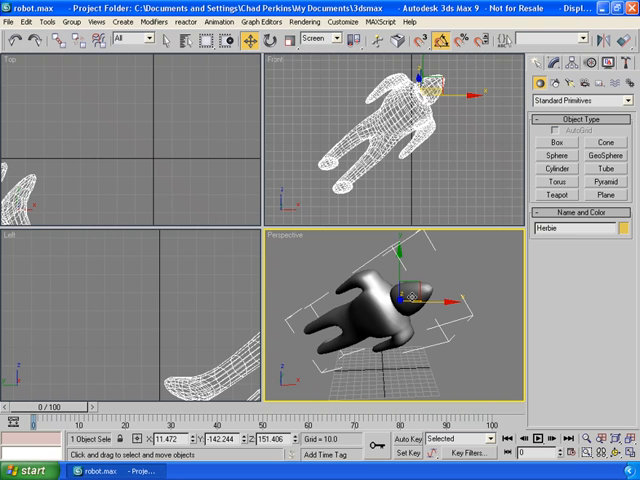
mouse_move(348, 80)
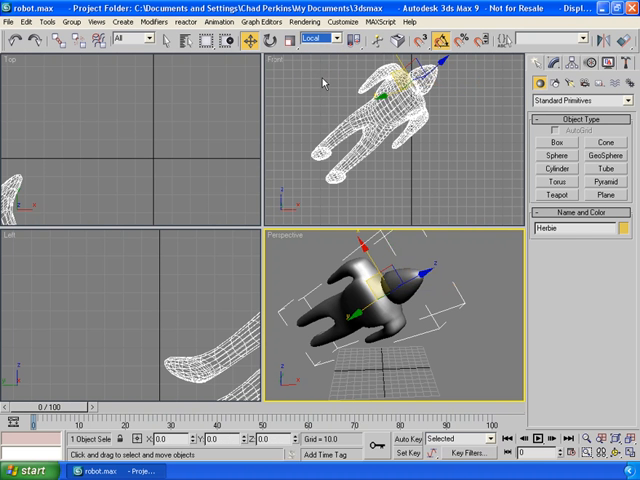
mouse_move(412, 272)
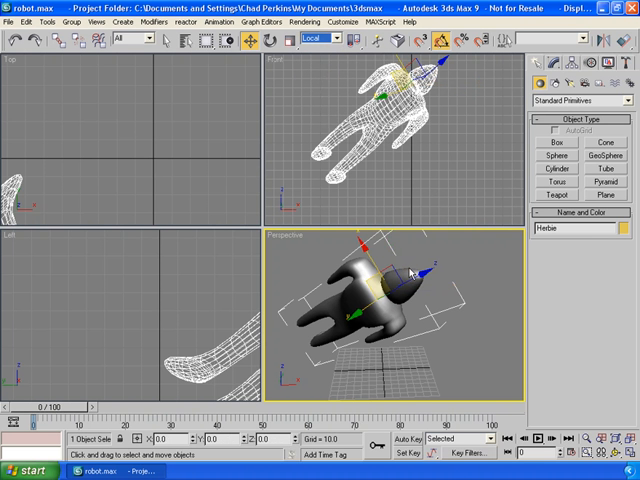